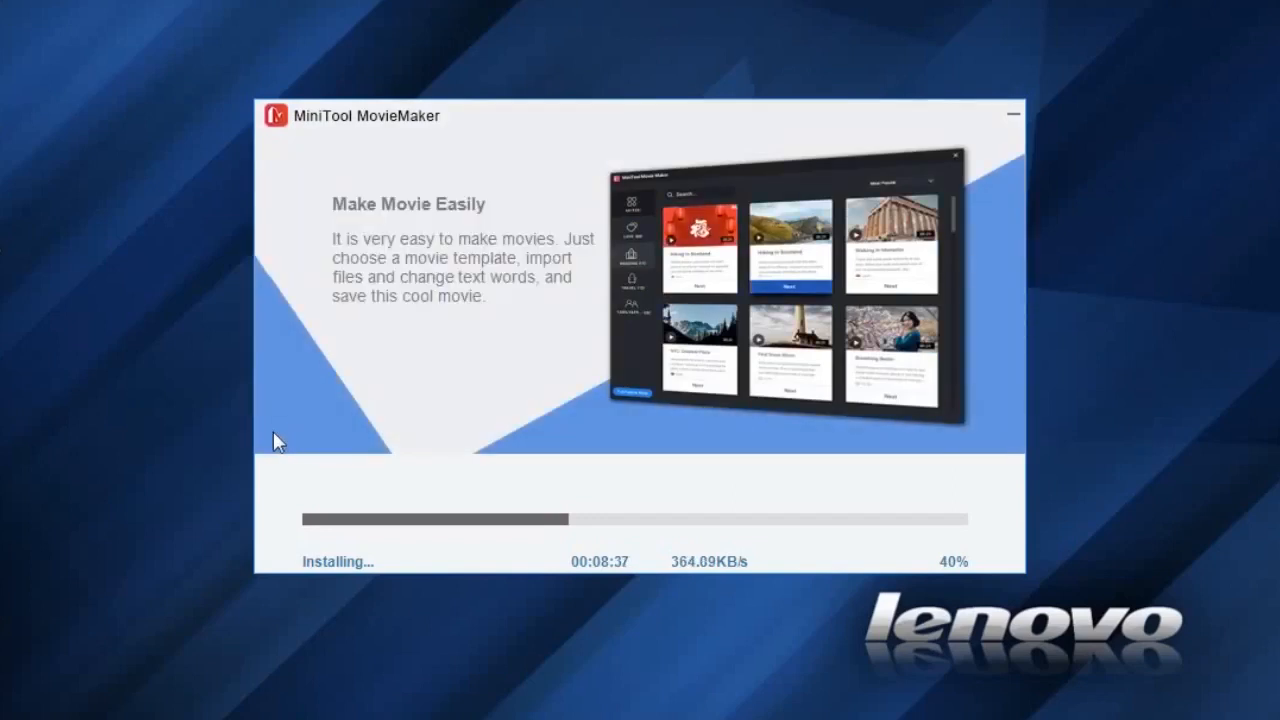
{"action": "mouse_move", "coordinate": [590, 348]}
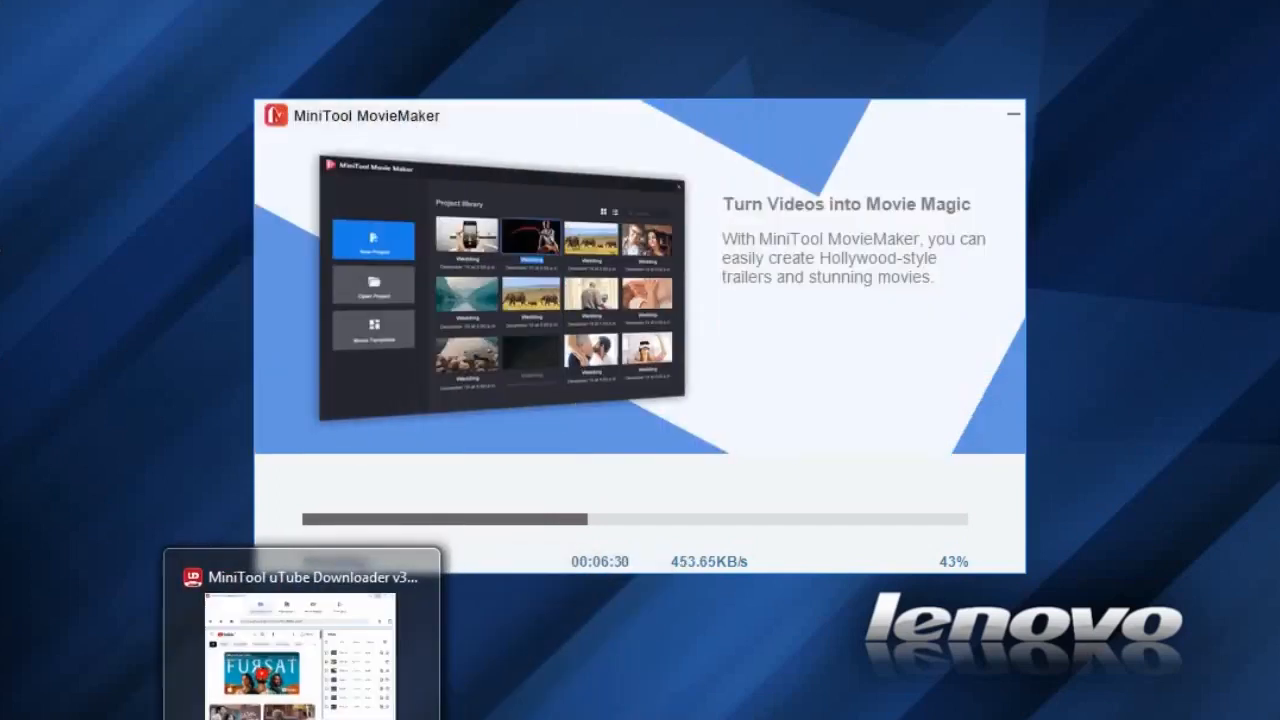
- Bring the MiniTool uTube Downloader window forward from the taskbar
{"action": "left_click", "coordinate": [296, 576]}
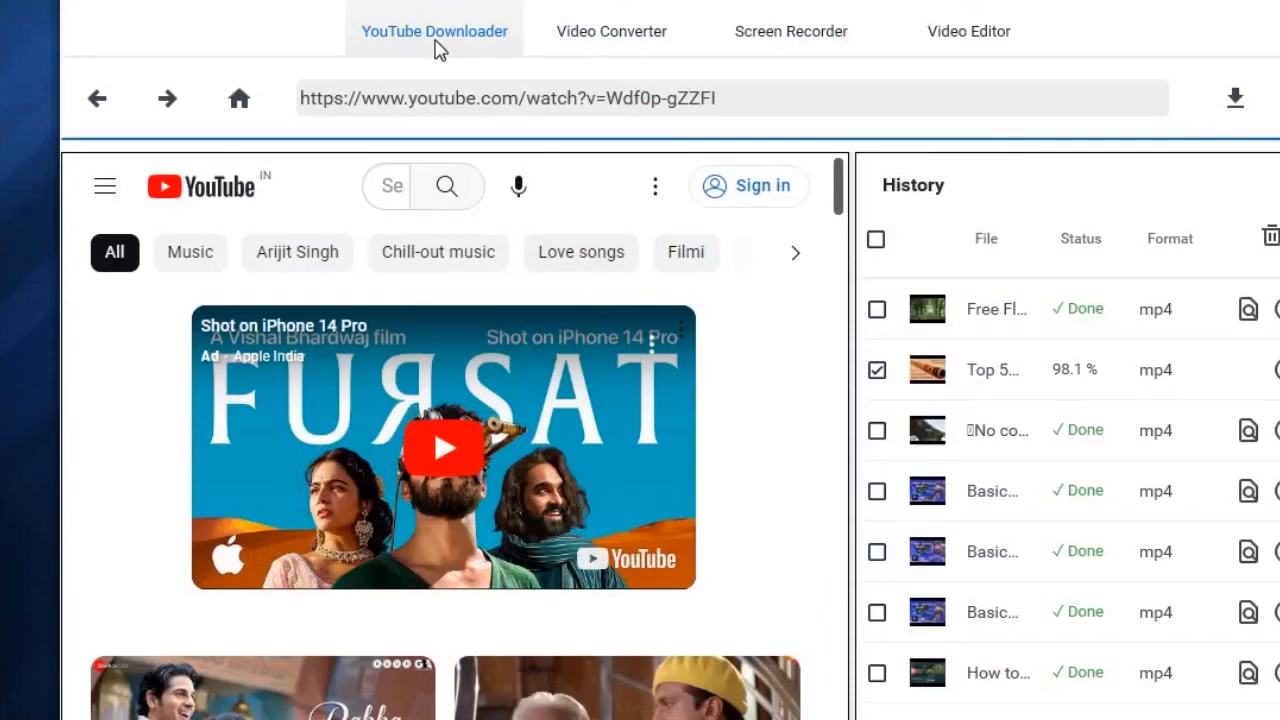
{"action": "mouse_move", "coordinate": [484, 48]}
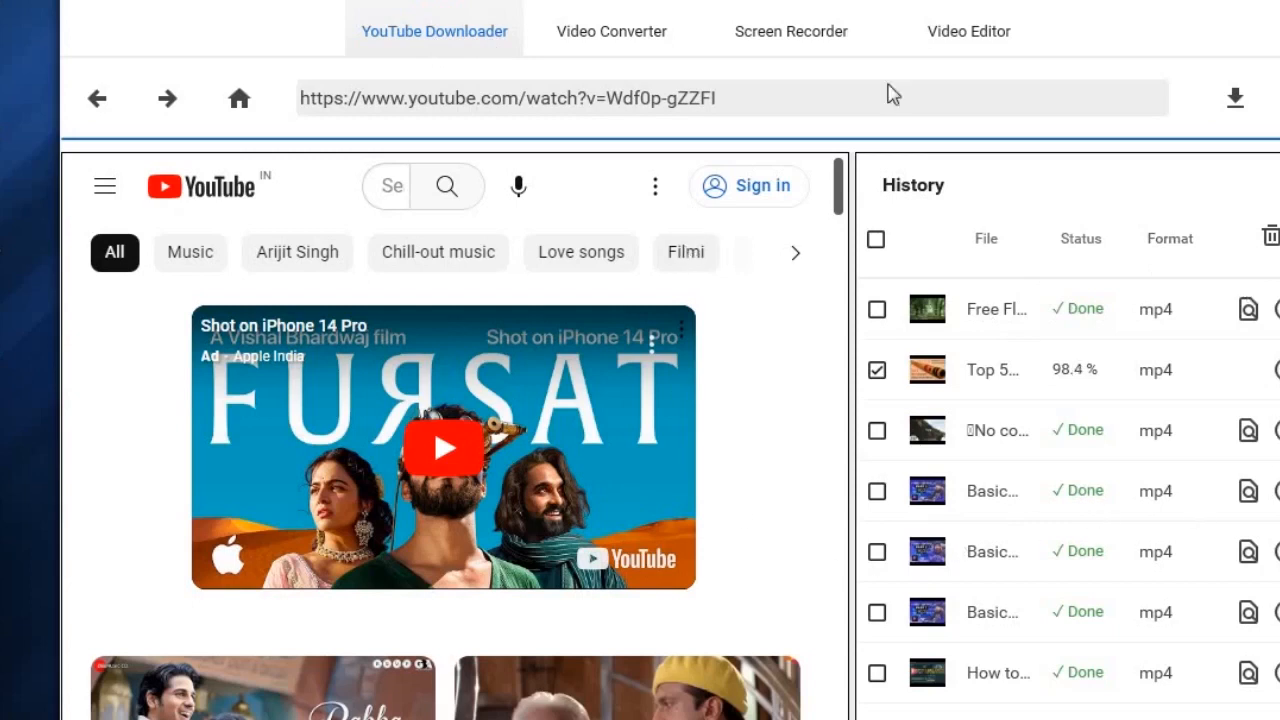
{"action": "mouse_move", "coordinate": [1268, 216]}
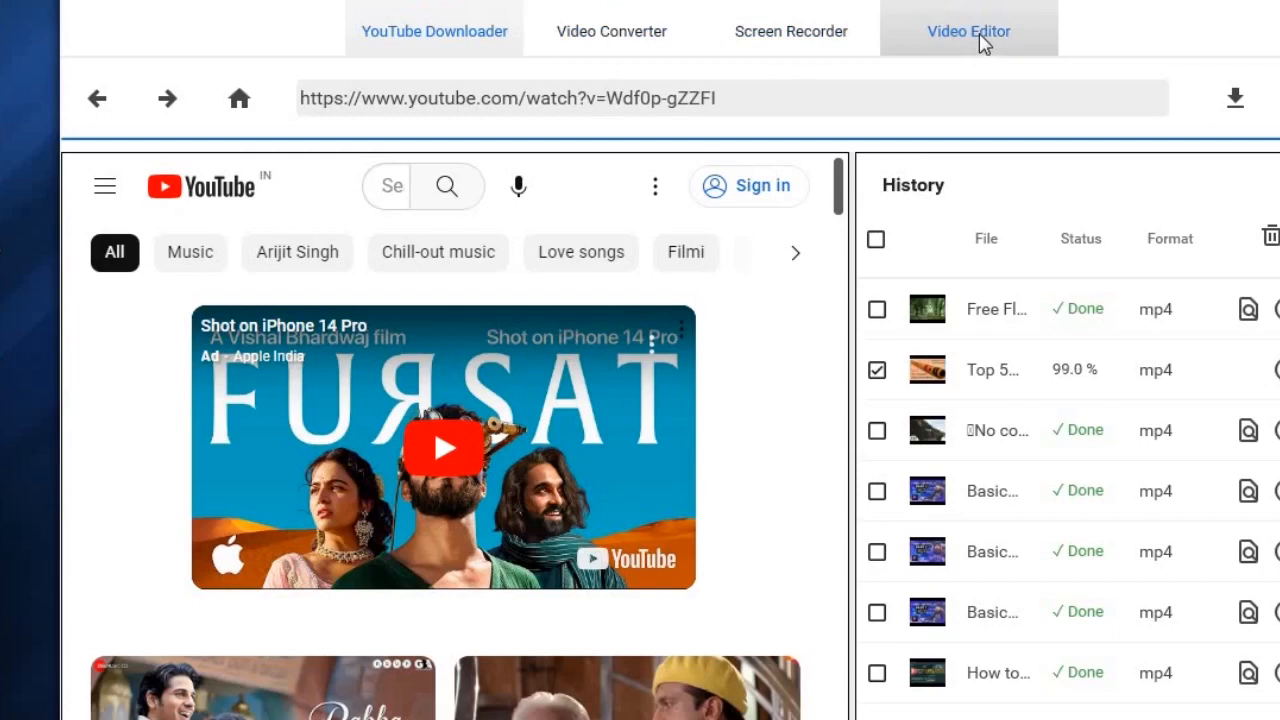
{"action": "mouse_move", "coordinate": [976, 20]}
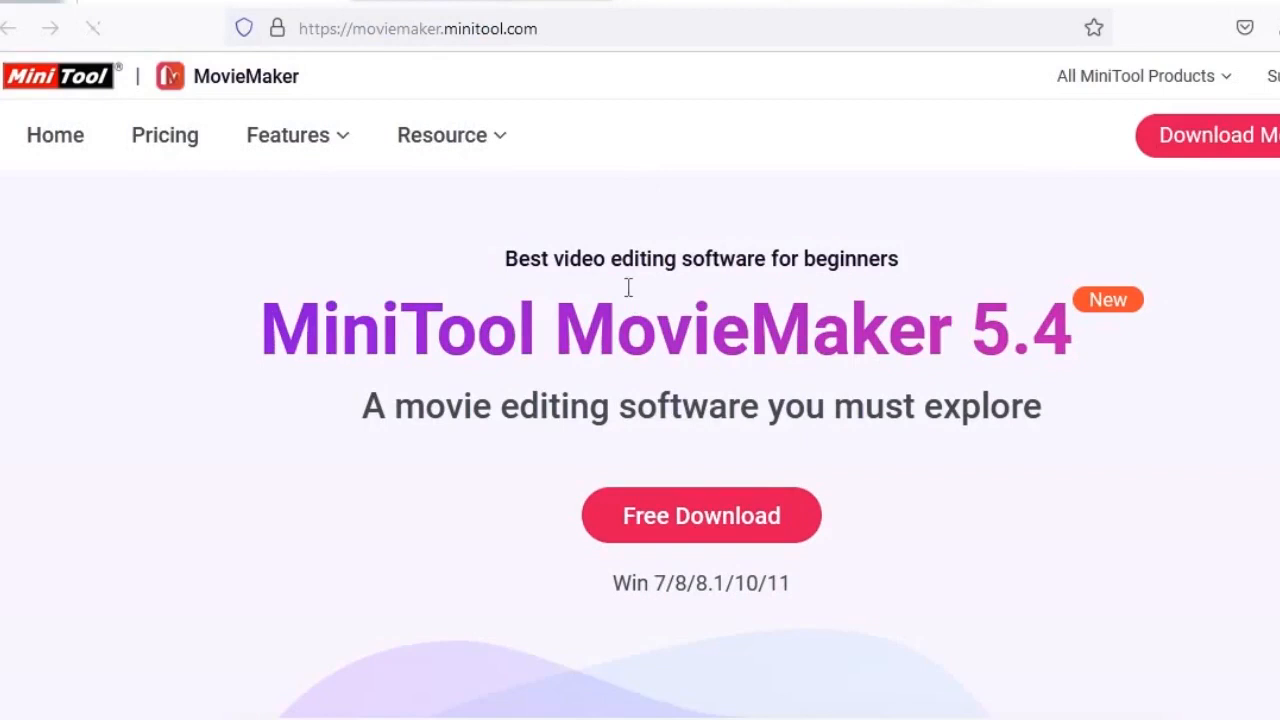
{"action": "mouse_move", "coordinate": [864, 284]}
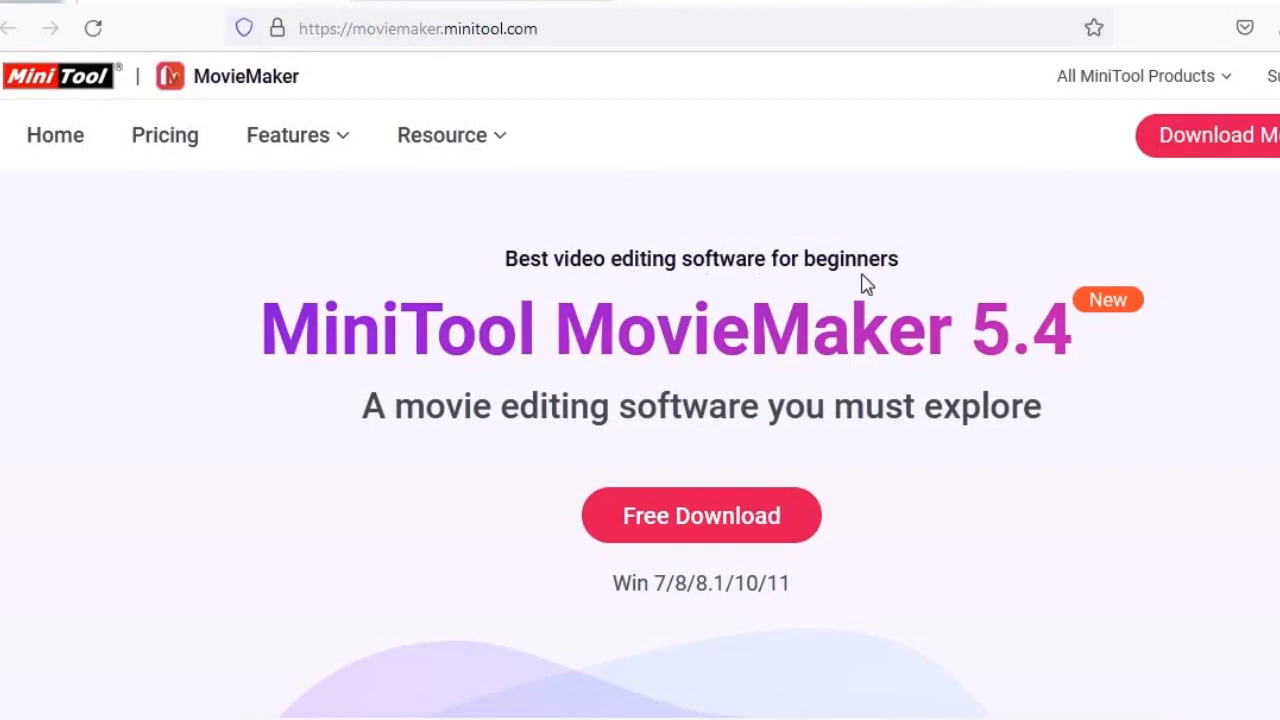
{"action": "mouse_move", "coordinate": [1204, 170]}
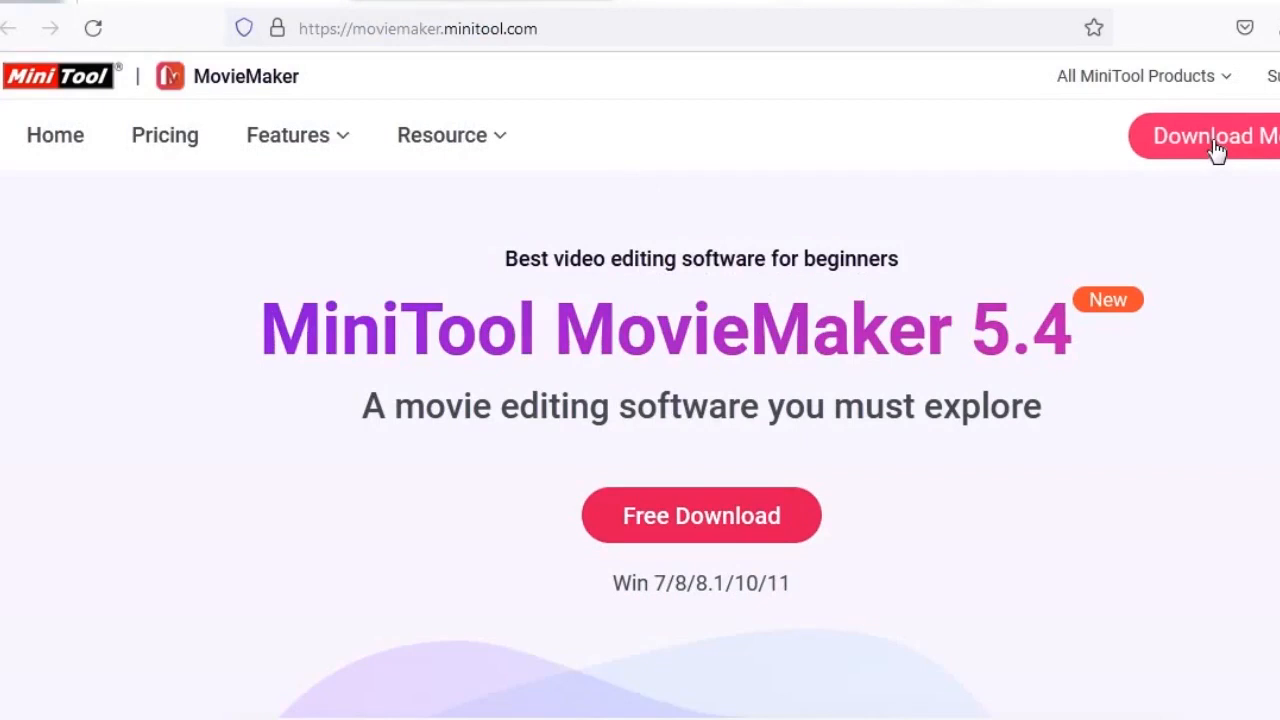
- Download the MovieMaker installer from moviemaker.minitool.com
{"action": "left_click", "coordinate": [1216, 136]}
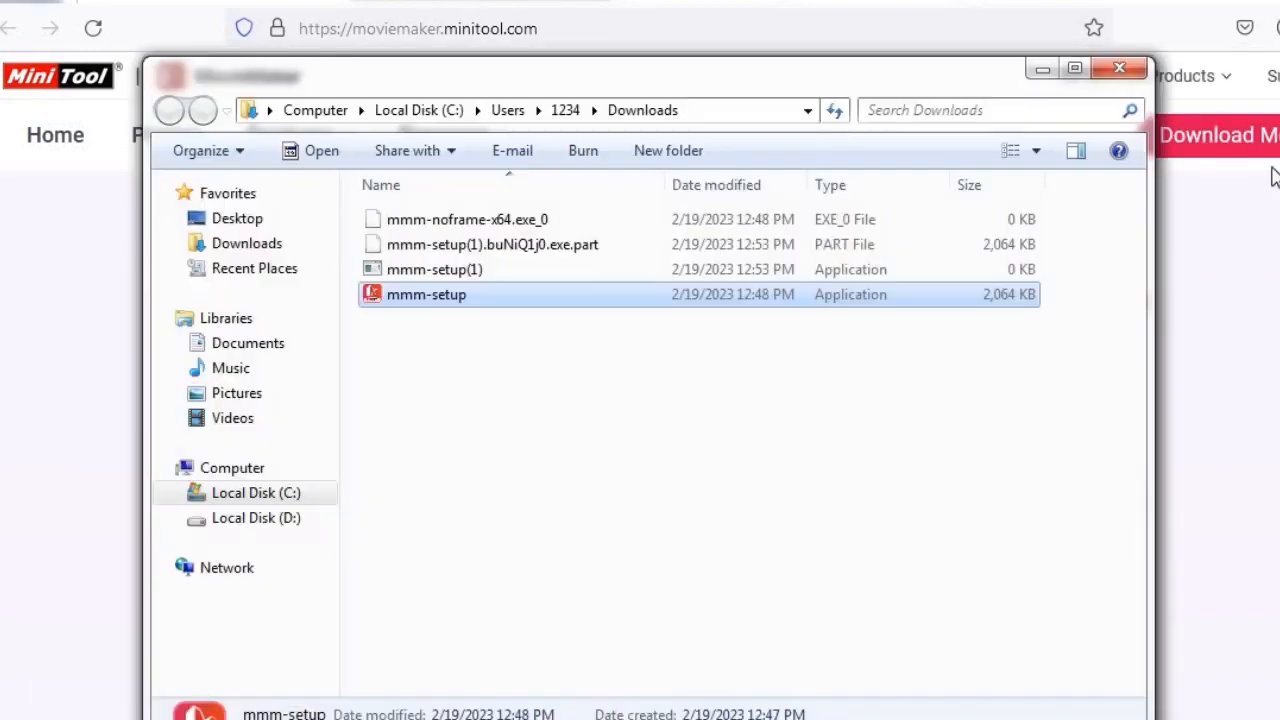
{"action": "mouse_move", "coordinate": [448, 306]}
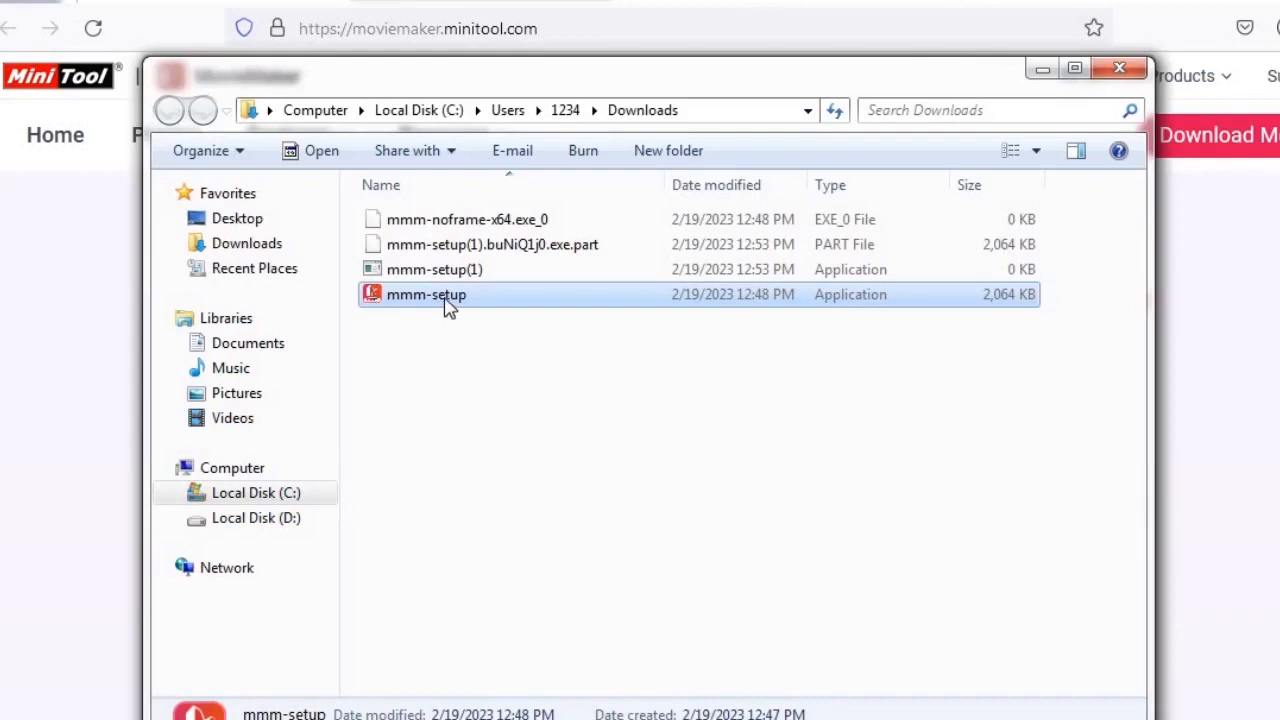
- Launch the downloaded mmm-setup application from the Downloads folder
{"action": "double_click", "coordinate": [426, 294]}
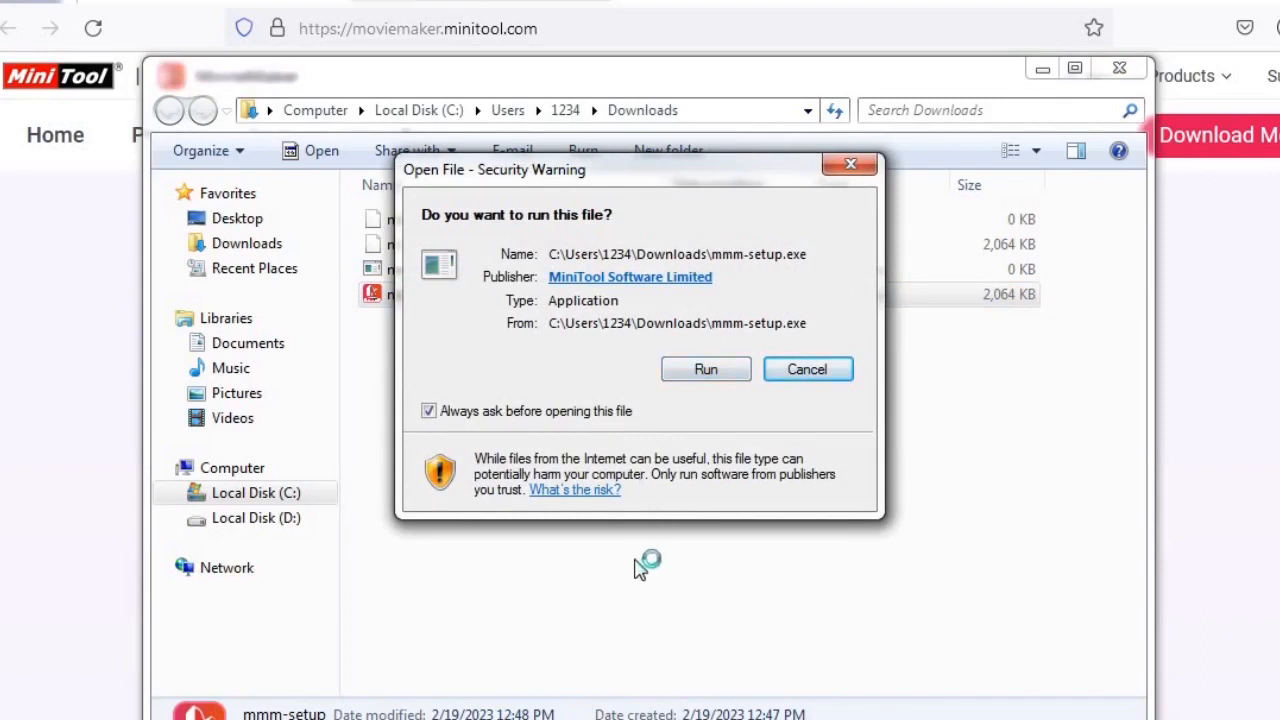
{"action": "mouse_move", "coordinate": [620, 598]}
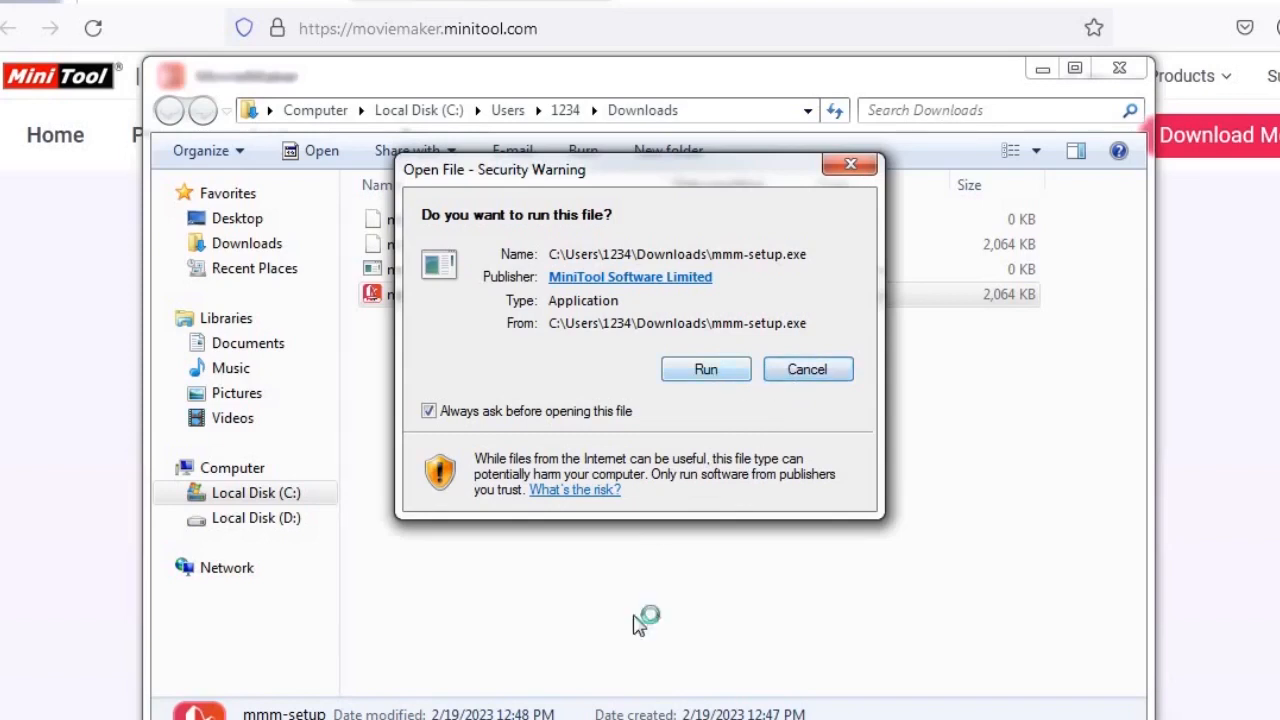
- Allow the MiniTool Software Limited setup file to run past the security warning
{"action": "left_click", "coordinate": [704, 368]}
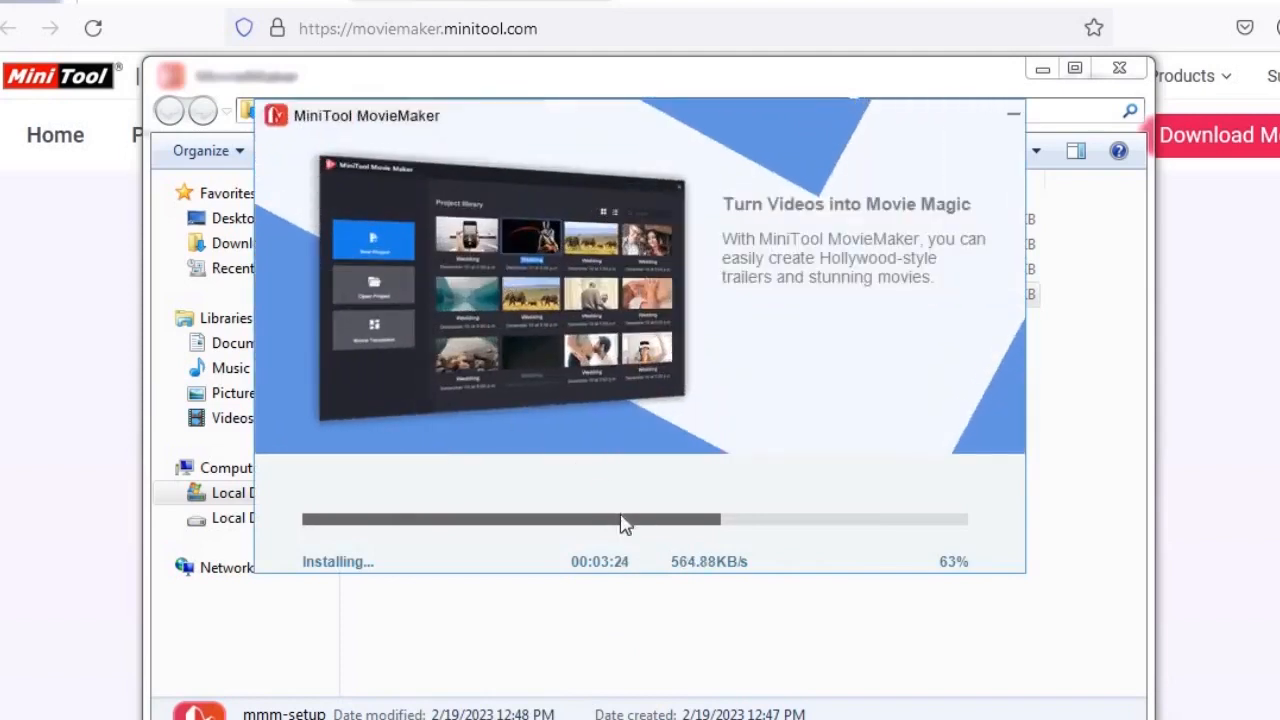
{"action": "mouse_move", "coordinate": [540, 524]}
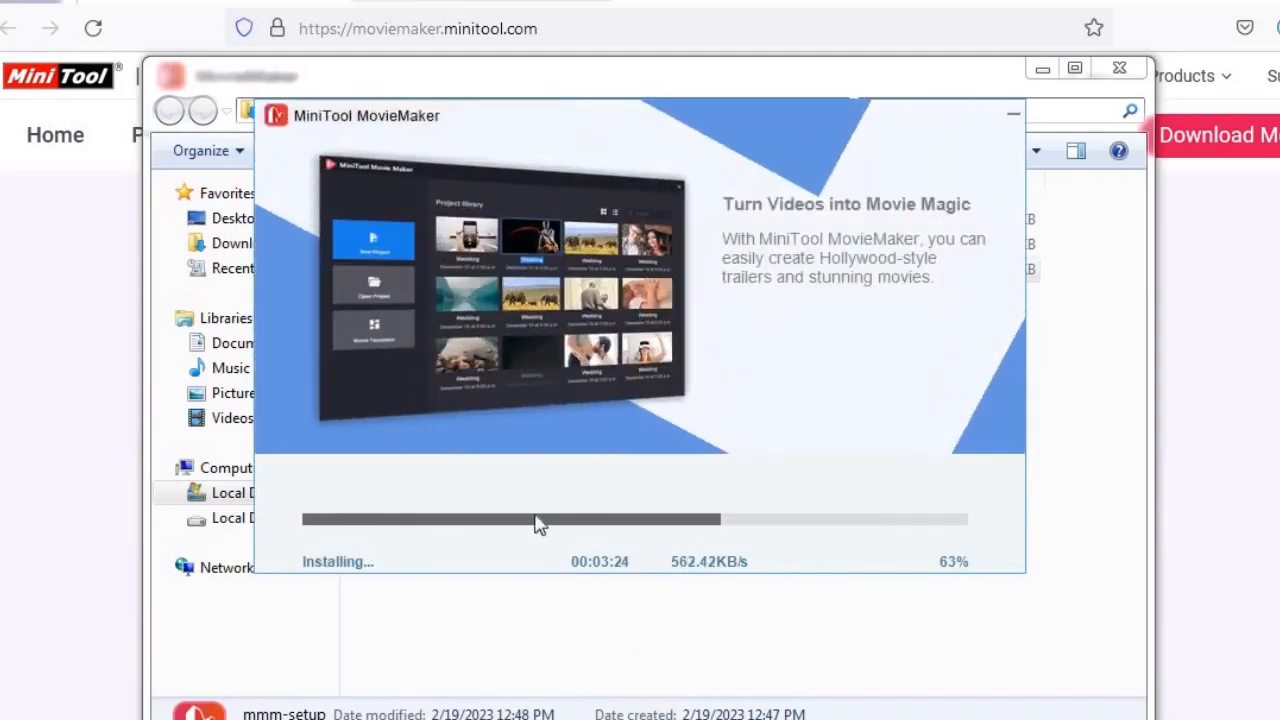
{"action": "mouse_move", "coordinate": [712, 528]}
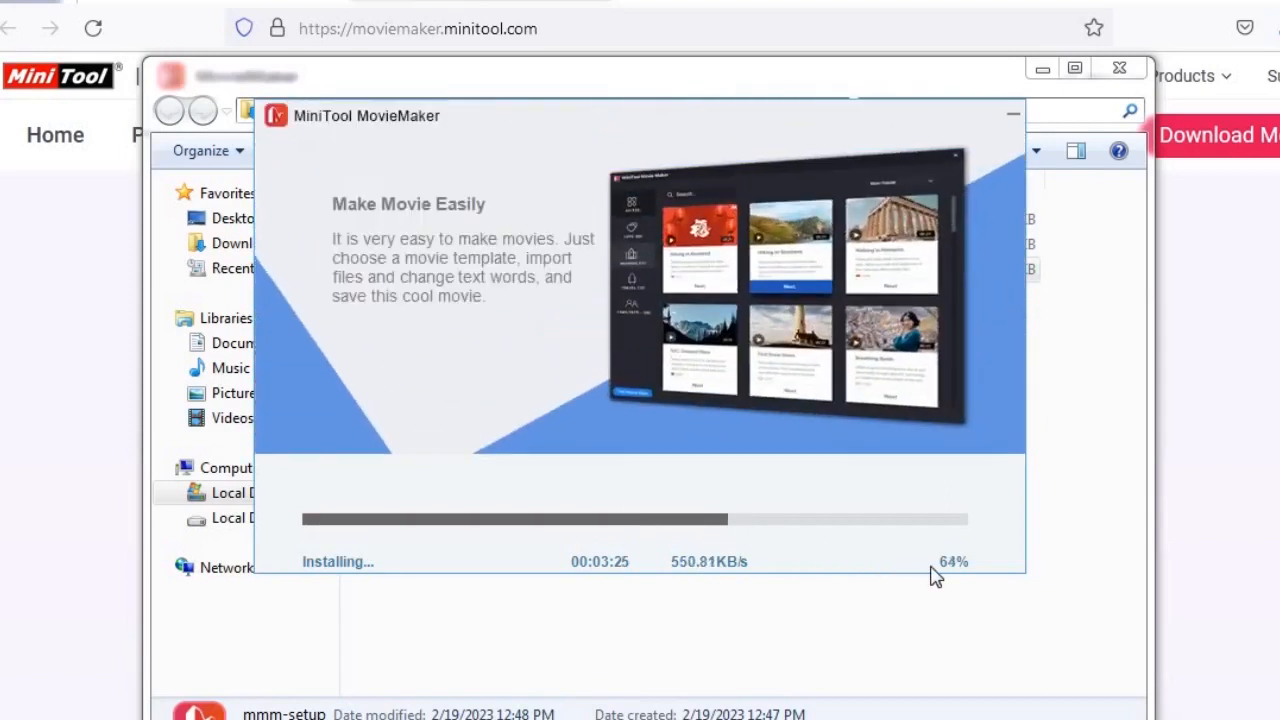
{"action": "mouse_move", "coordinate": [790, 556]}
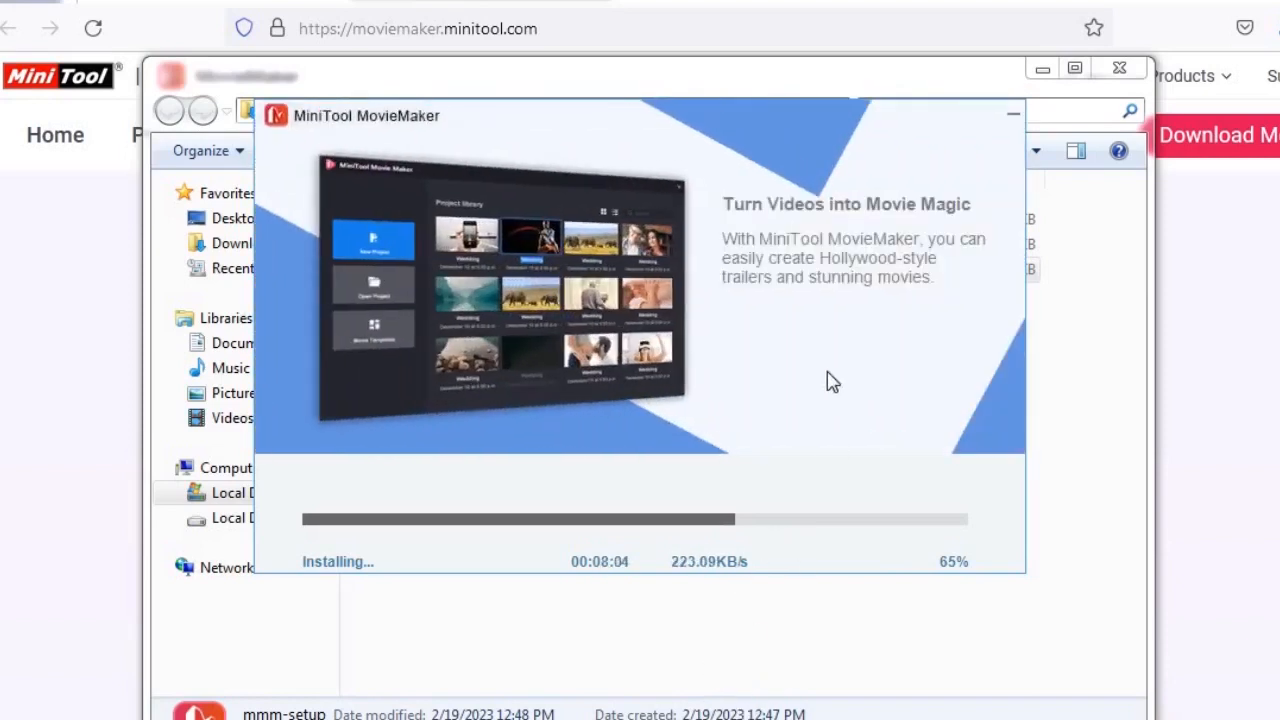
{"action": "mouse_move", "coordinate": [796, 496]}
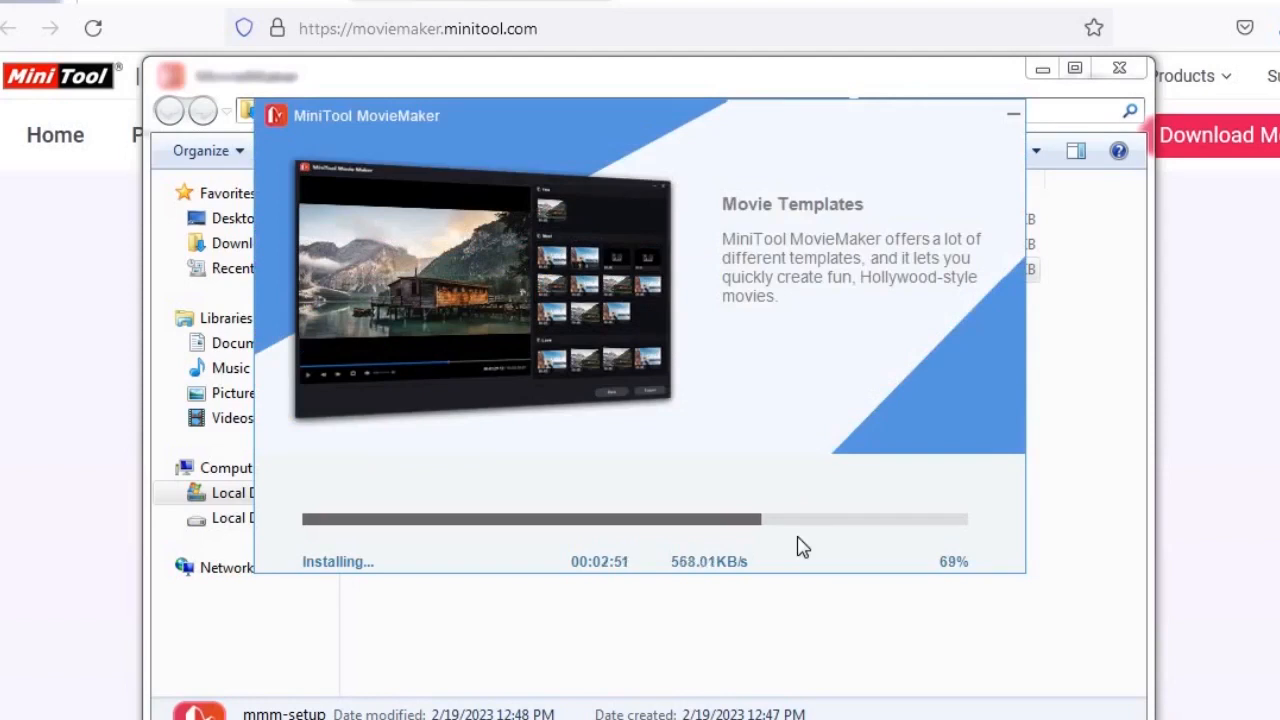
{"action": "mouse_move", "coordinate": [724, 616]}
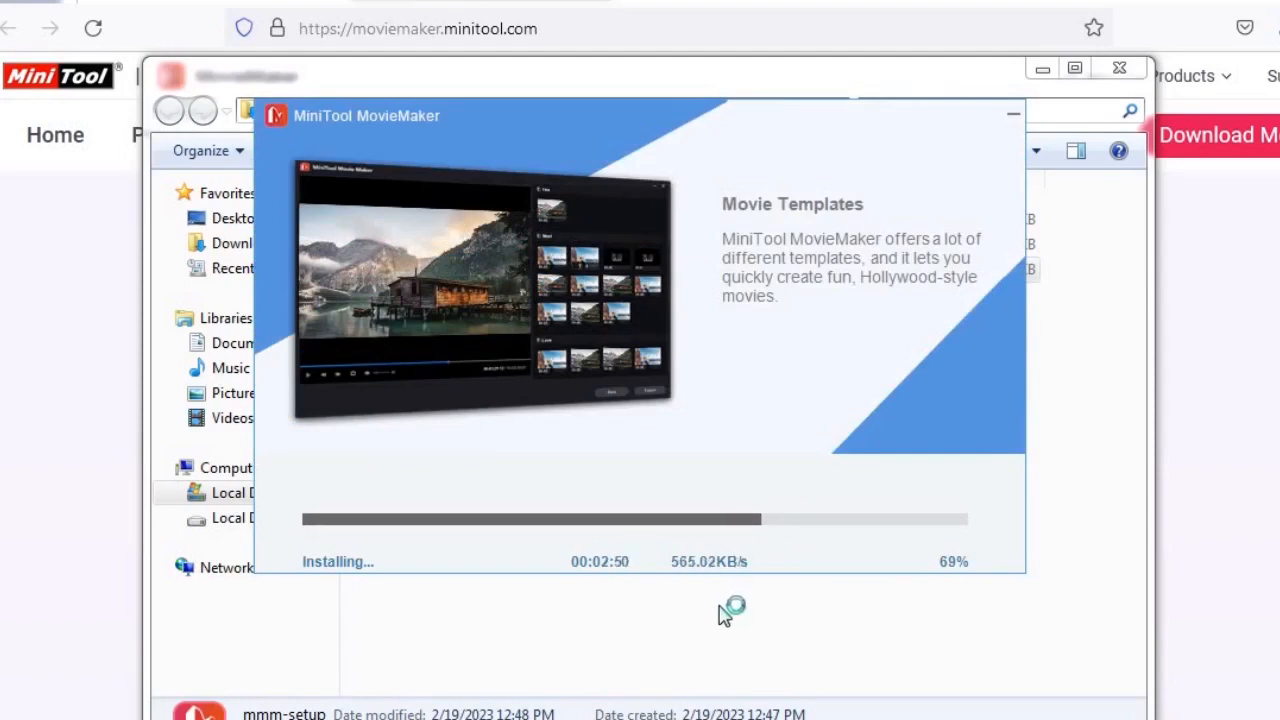